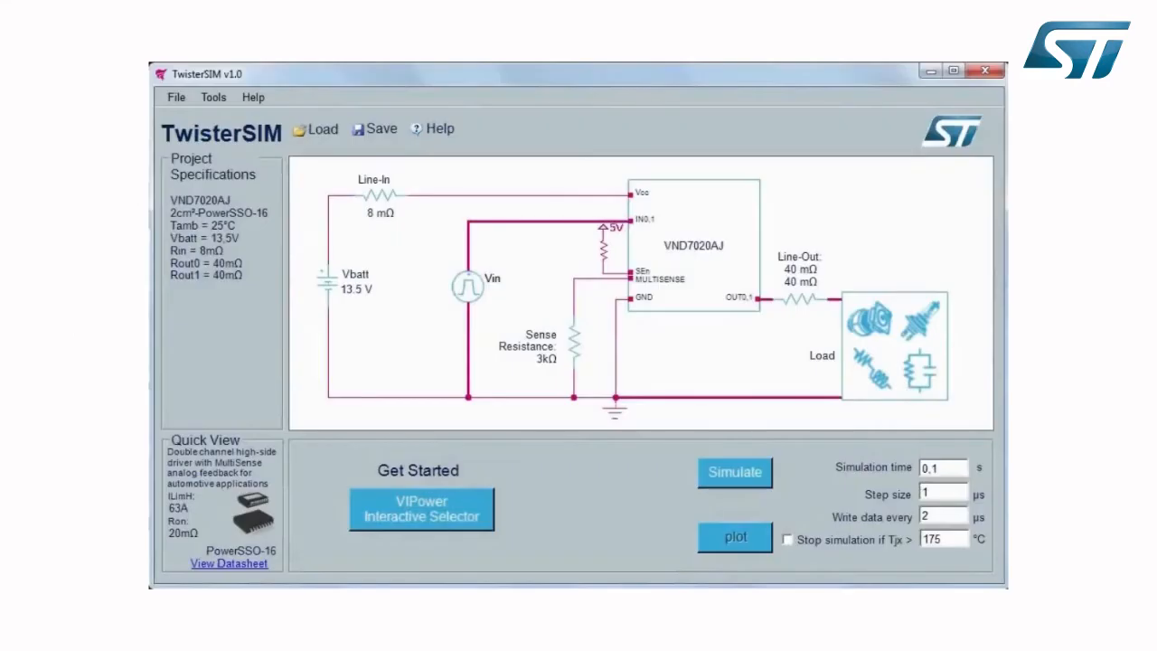
- Maximize the TwisterSIM window so the VND7020AJ project schematic fills the screen
left_click(421, 509)
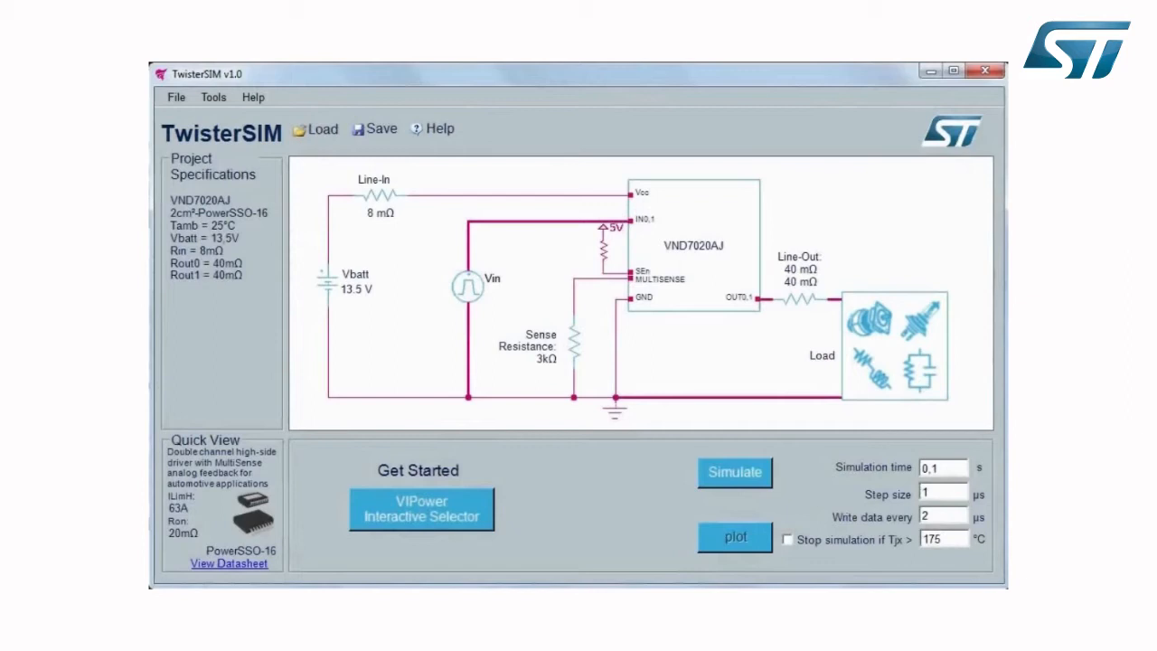
left_click(951, 70)
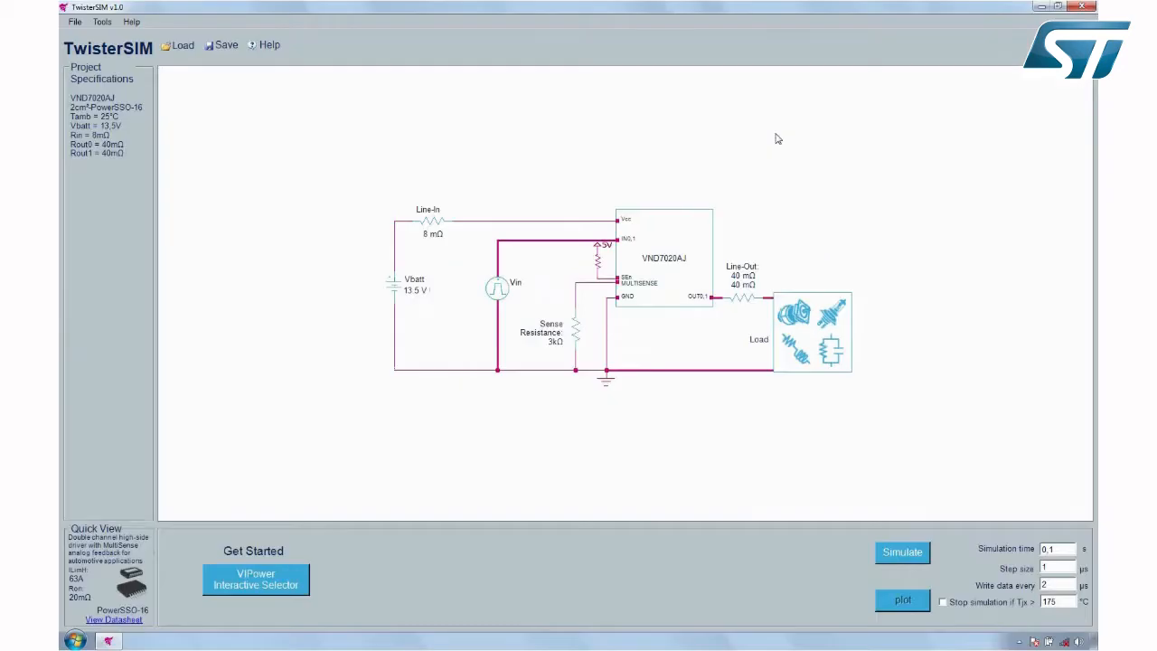
- In VIPower Interactive Selector, choose one channel, resistor load, DC source and 85 °C ambient
left_click(256, 579)
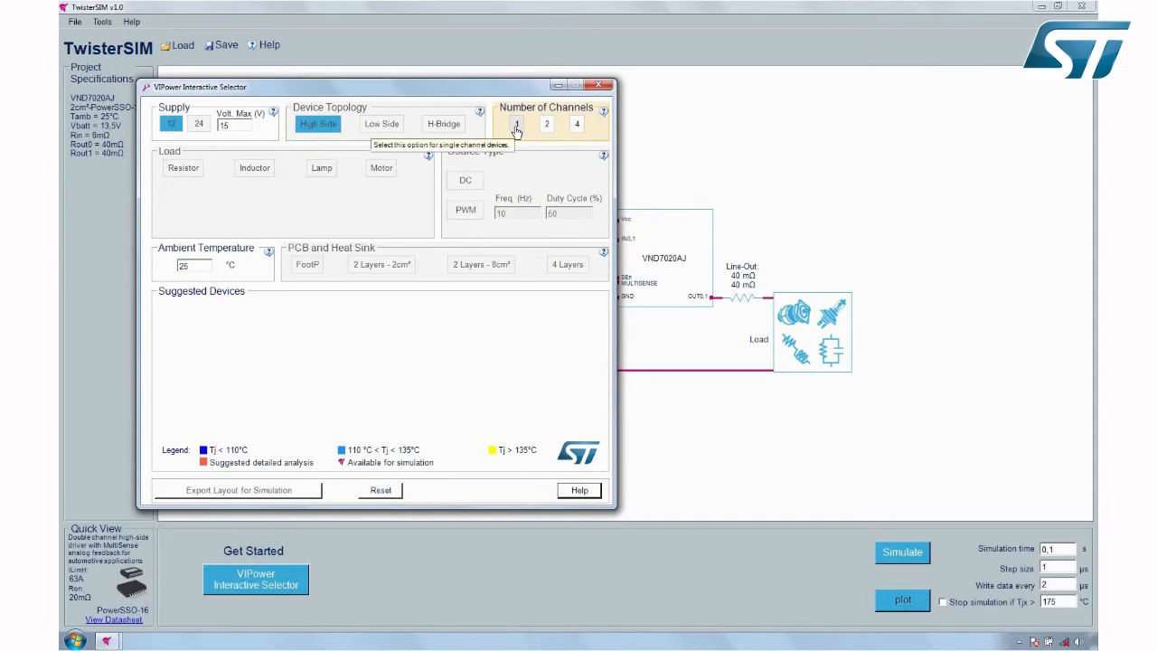
left_click(516, 124)
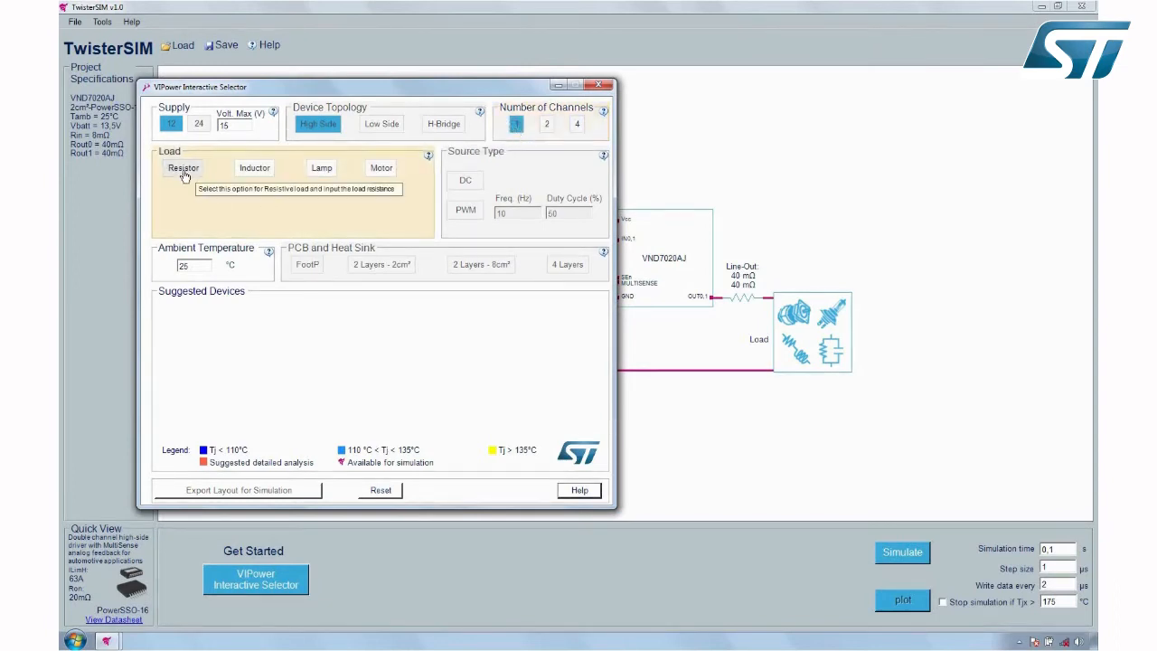
left_click(183, 167)
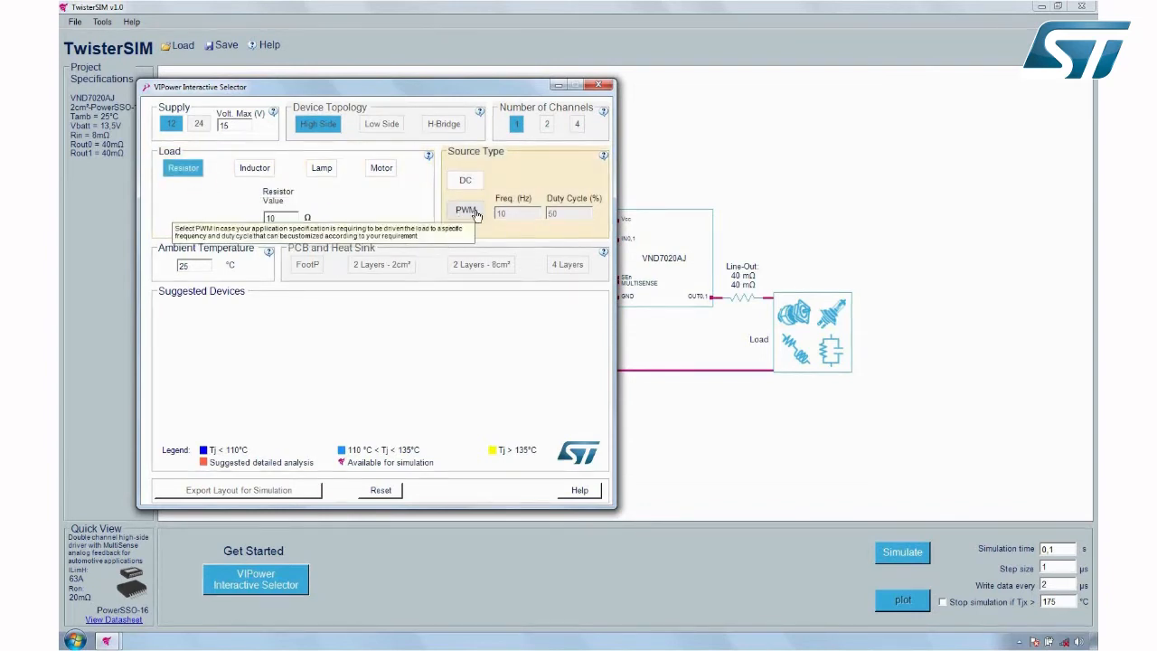
left_click(465, 210)
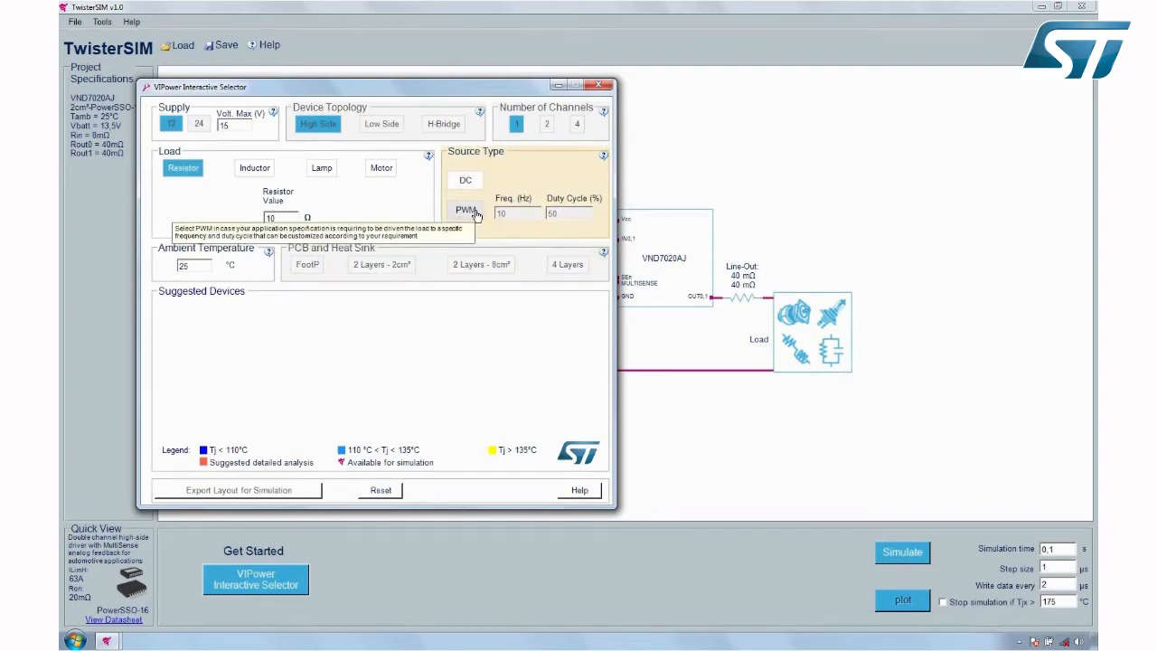
left_click(466, 211)
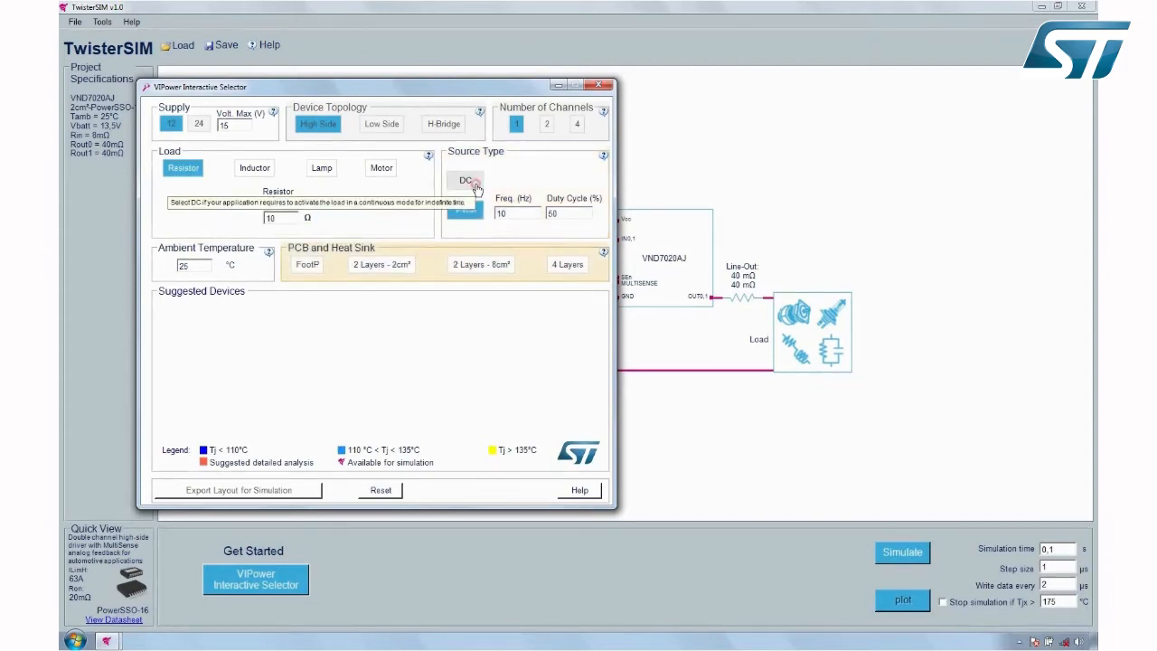
left_click(465, 180)
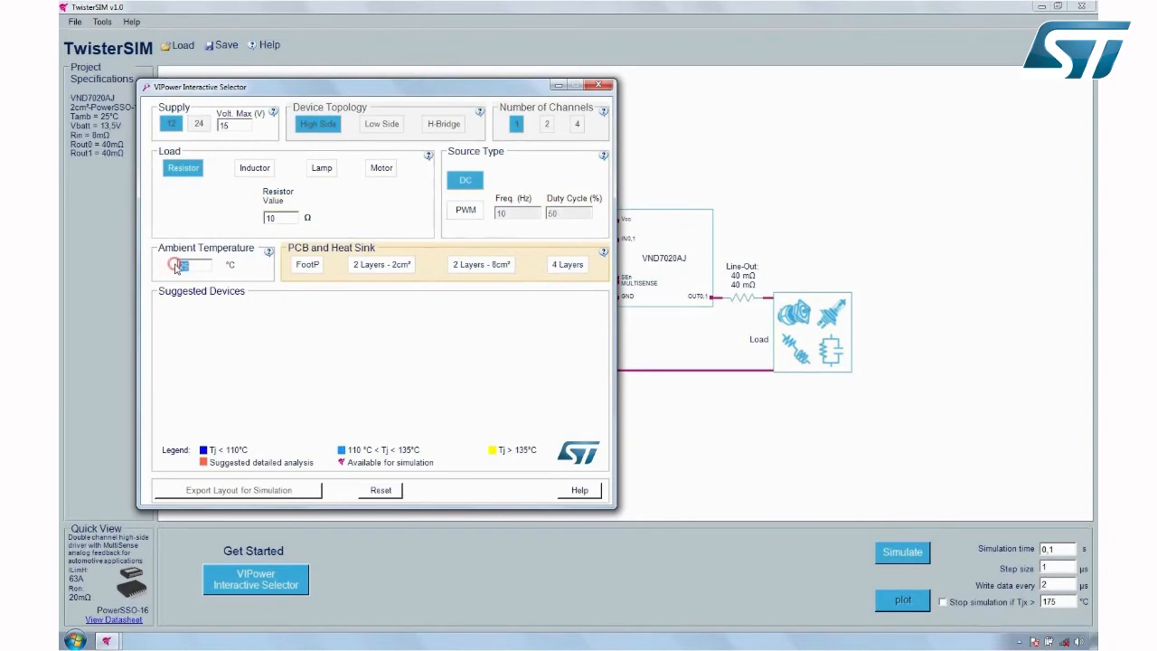
type("65")
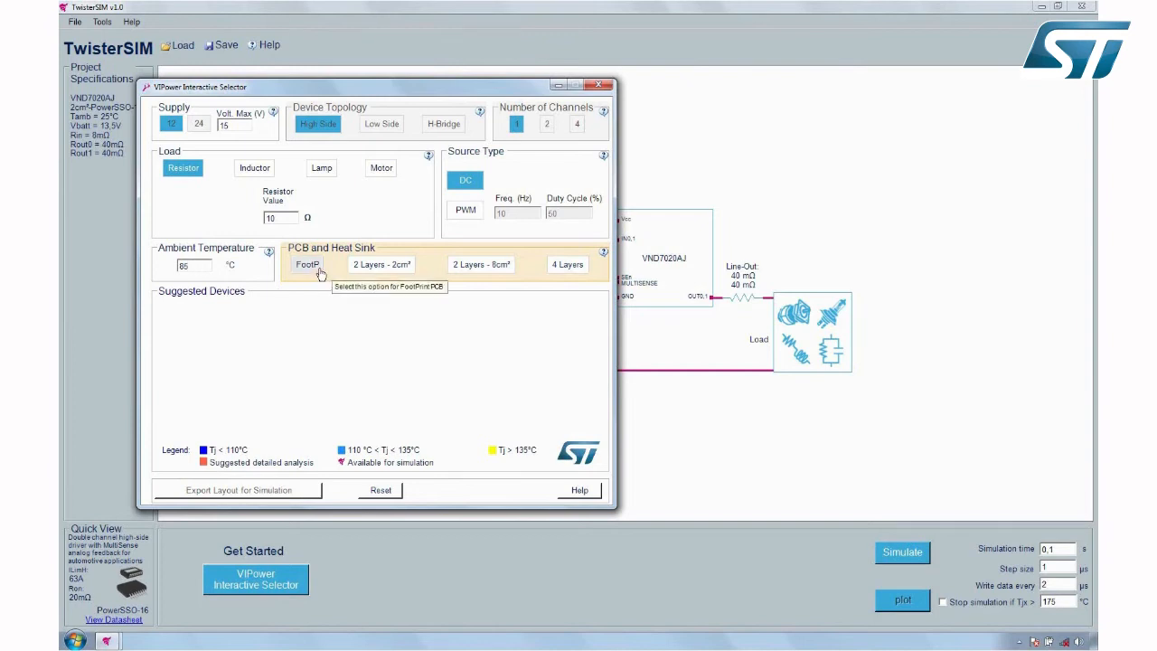
- Select the FootP PCB option and pick the VN7140AS SO-8 from suggested devices
left_click(307, 264)
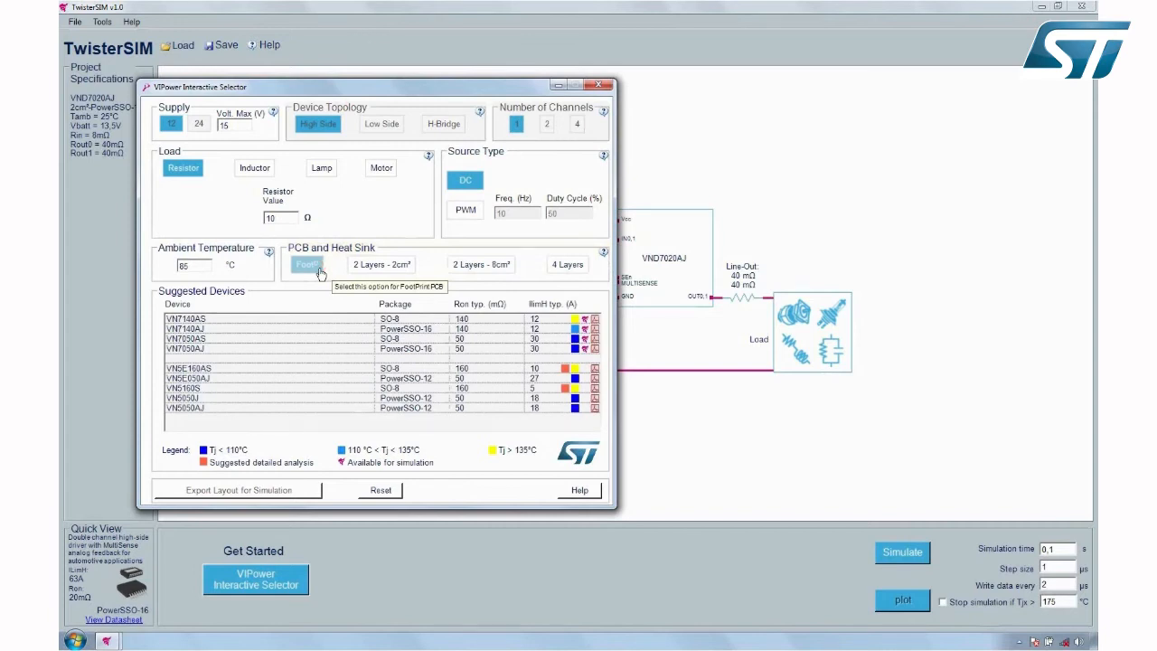
left_click(306, 263)
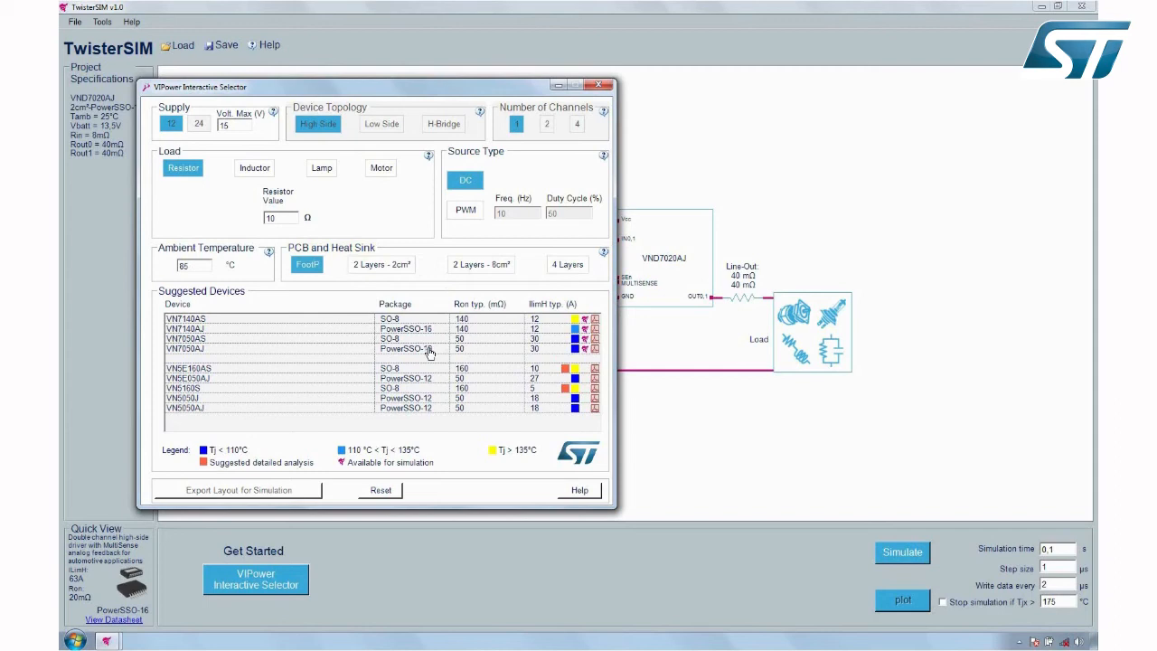
mouse_move(543, 366)
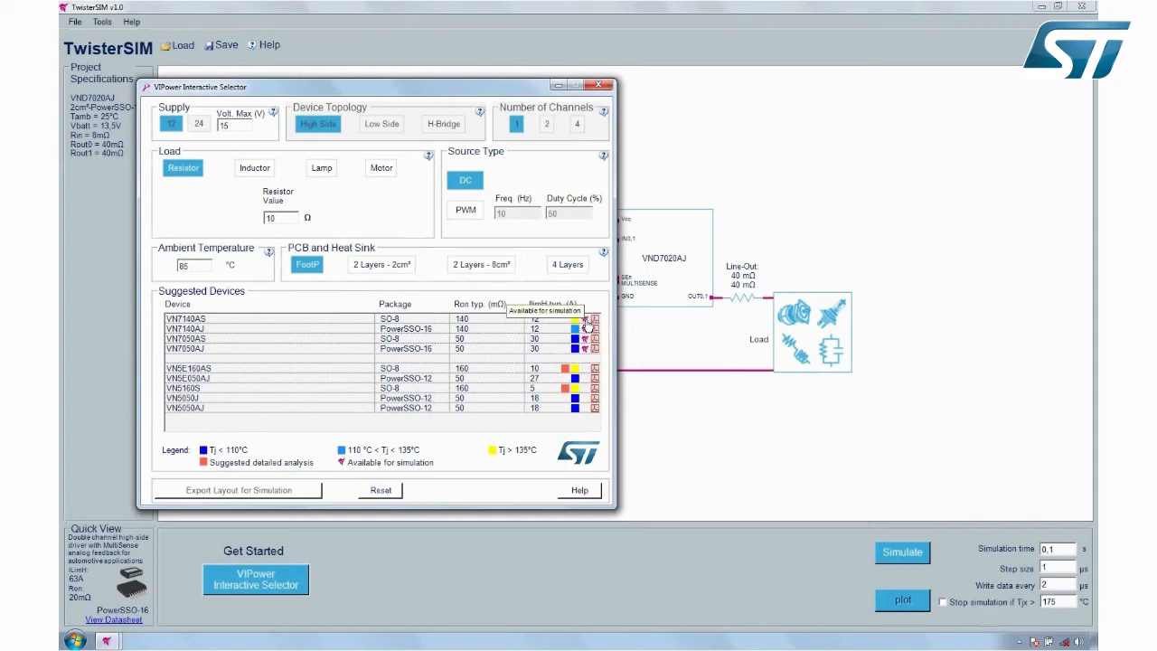
left_click(271, 319)
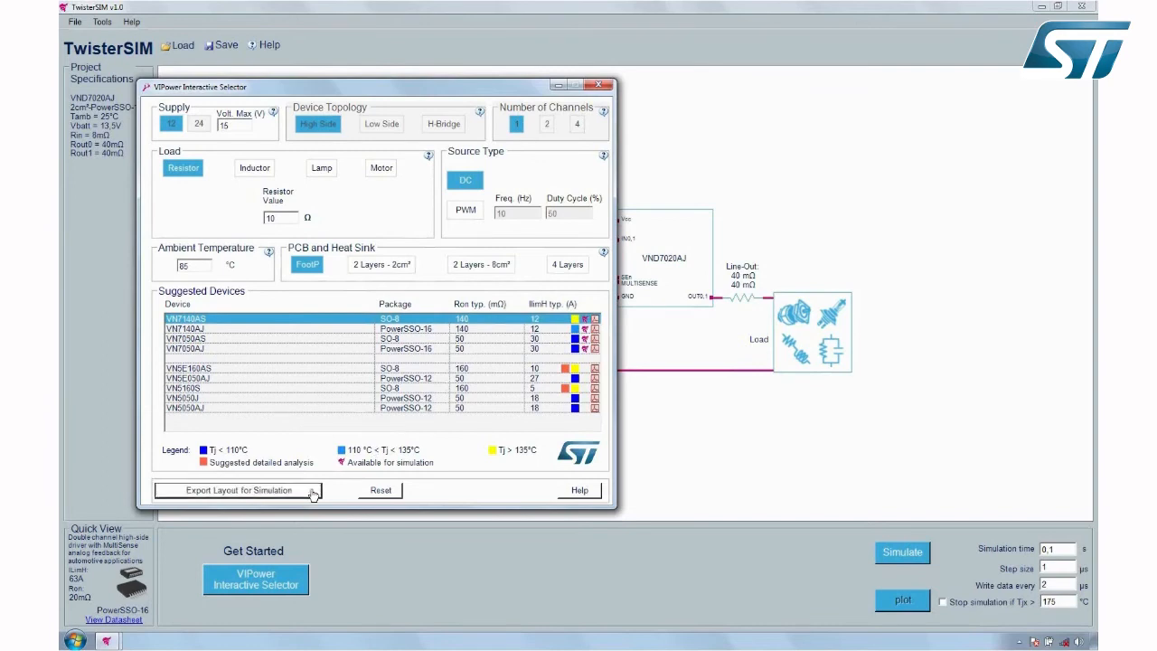
- Export the VN7140AS layout with 35 mΩ Channel 0 line-out resistance, keeping the resistor load
left_click(236, 489)
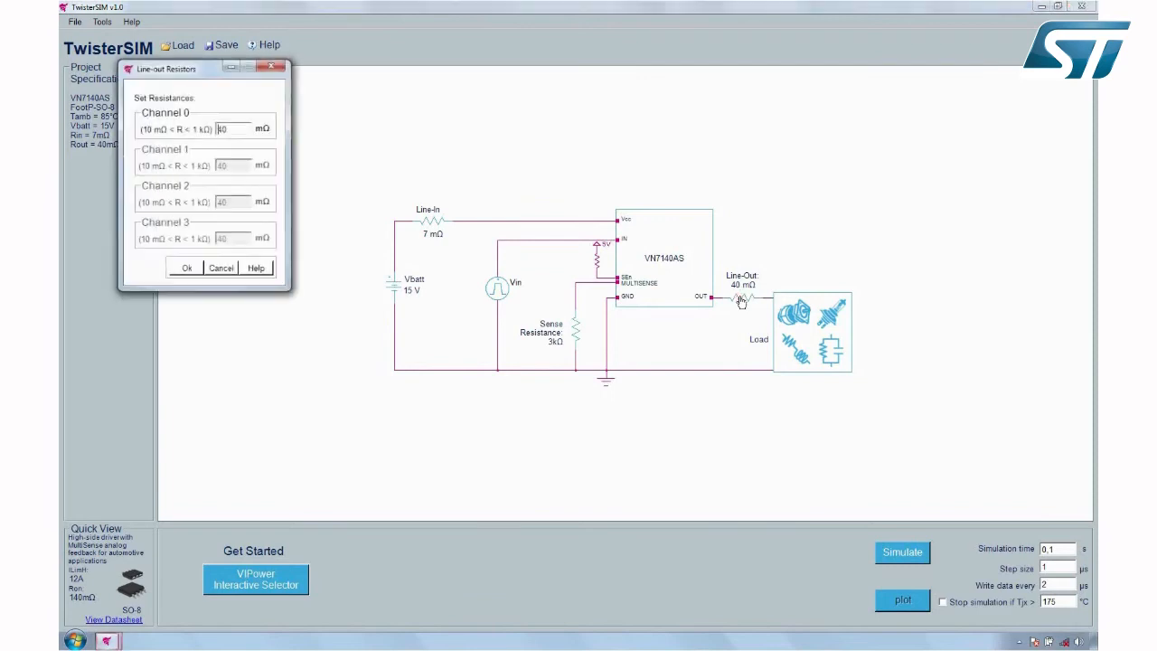
left_click(186, 266)
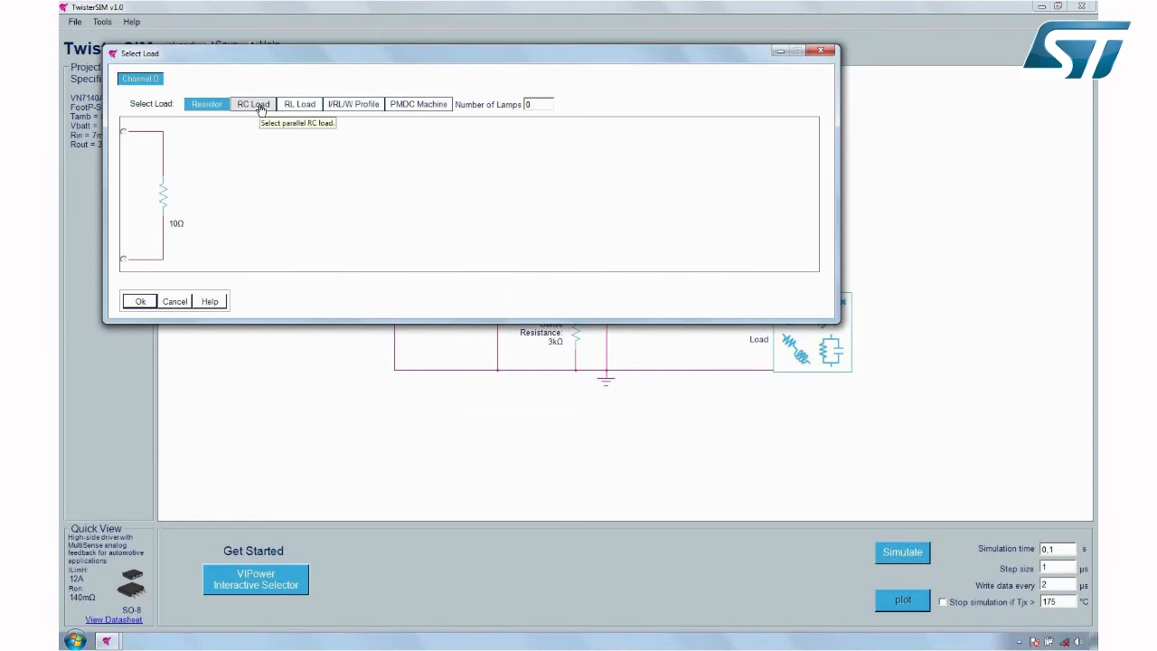
left_click(253, 104)
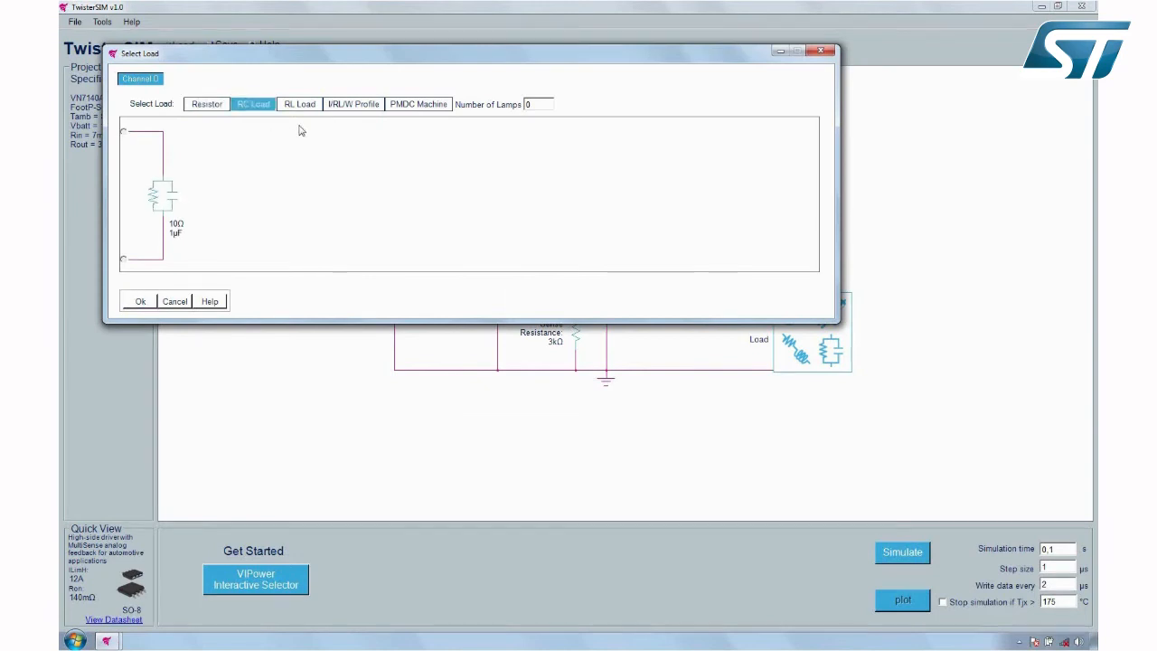
left_click(206, 103)
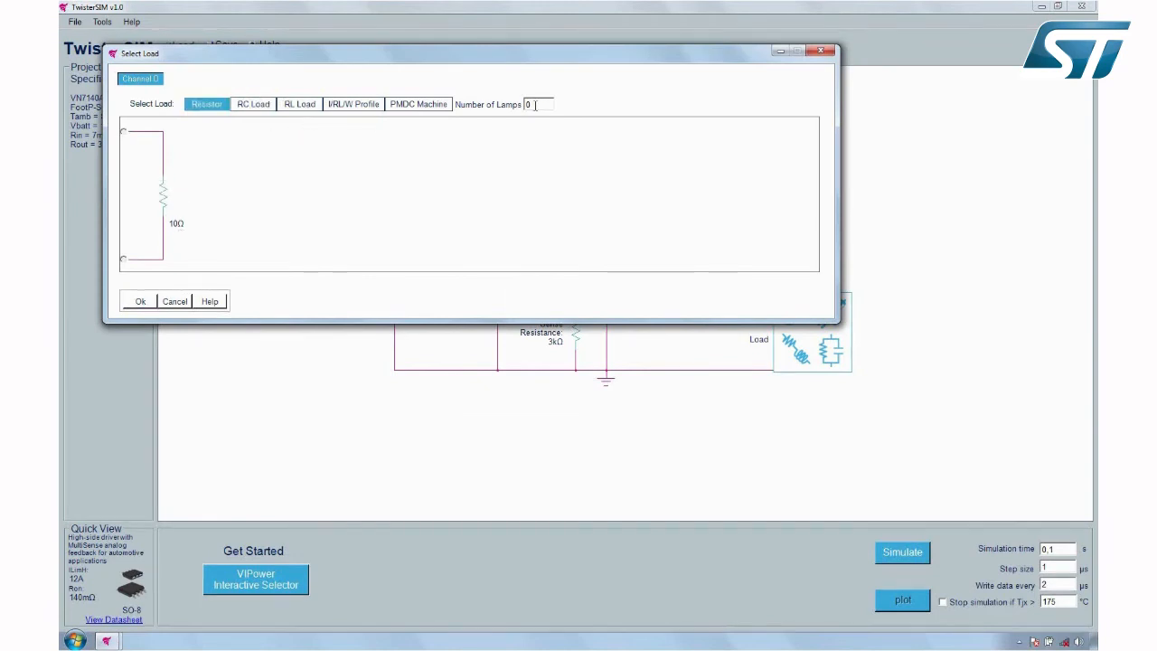
type("2")
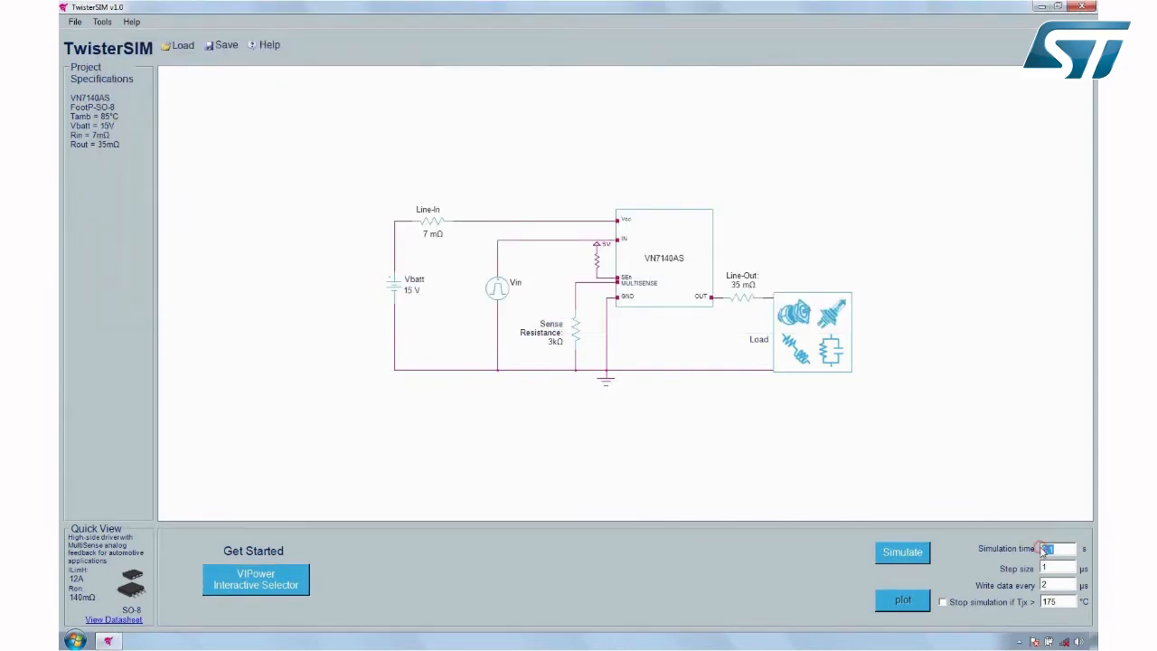
- Simulate the VN7140AS circuit for 0.8 s until 100% done and view the results plot
type("0.8")
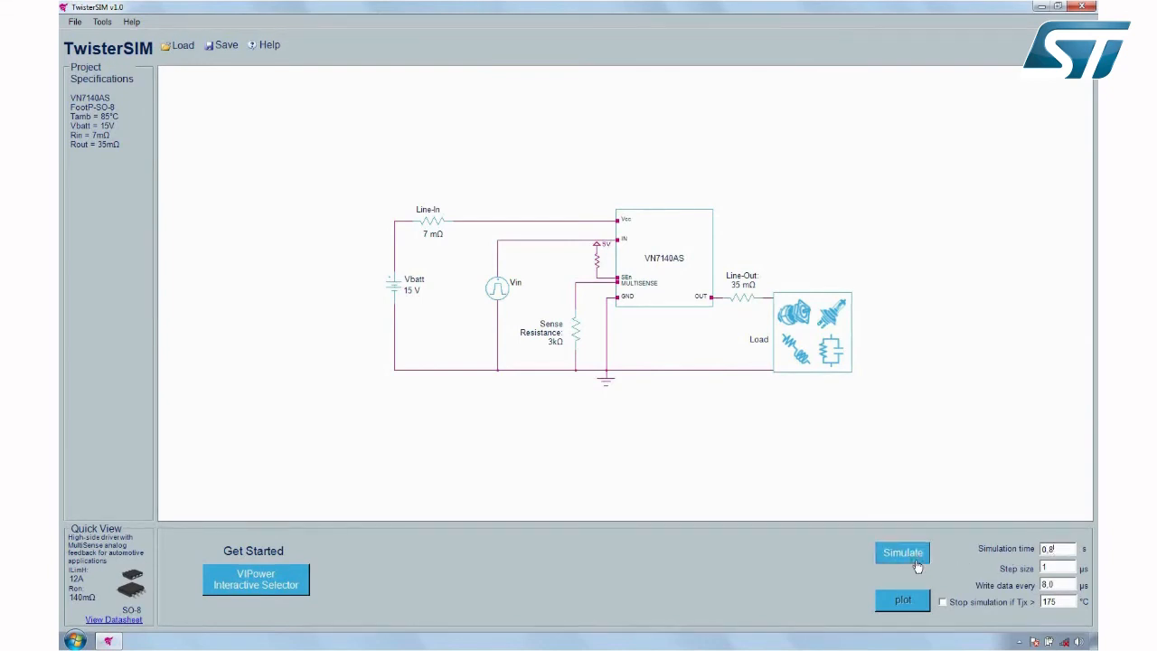
left_click(901, 552)
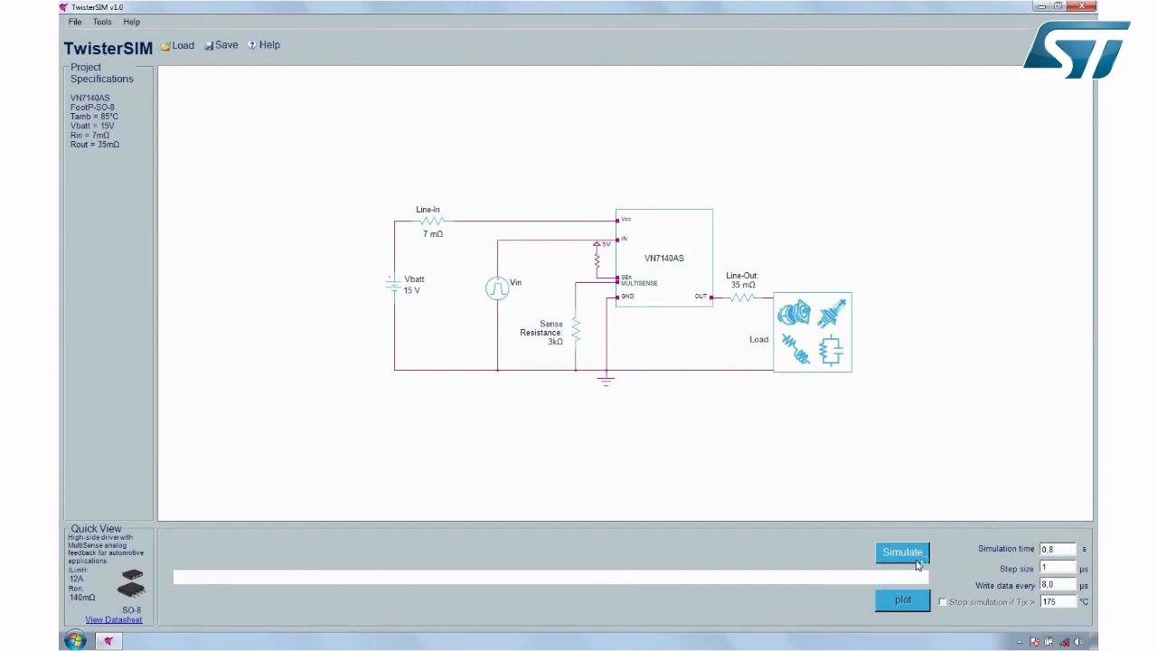
left_click(901, 551)
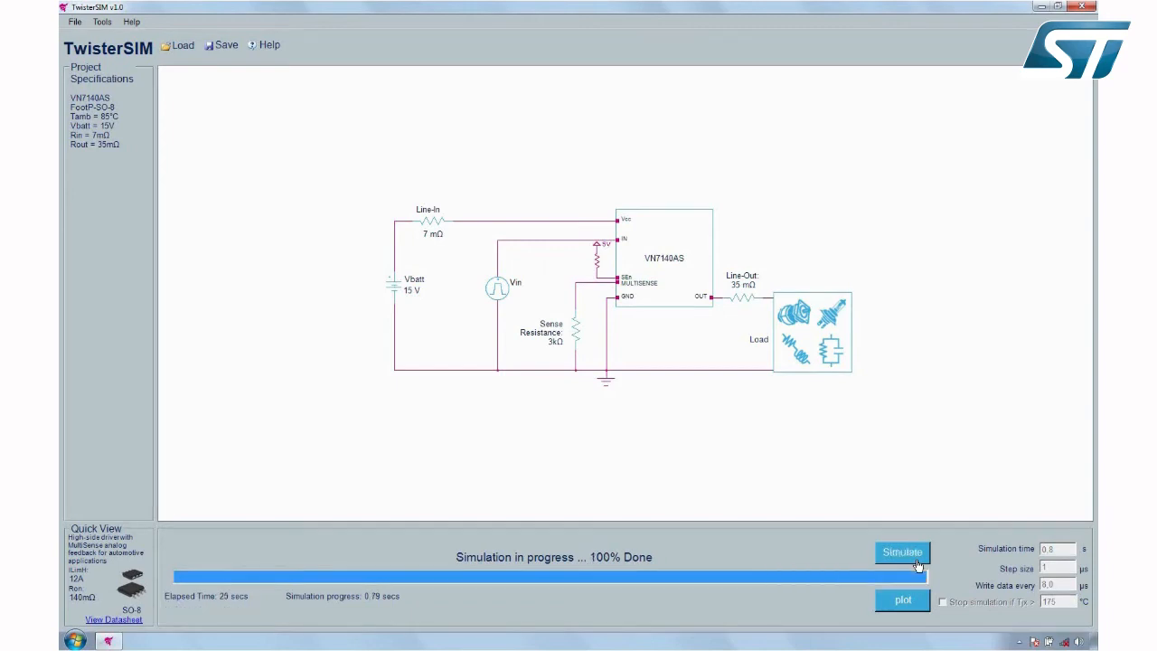
left_click(901, 599)
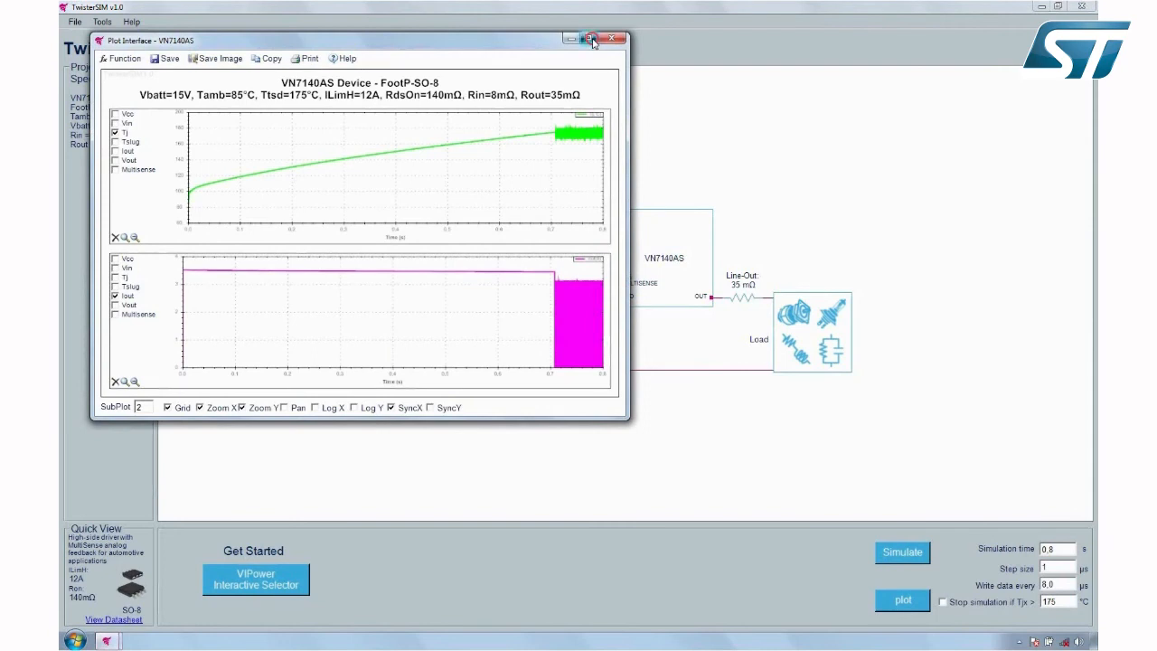
- Maximize the Plot Interface and show Tj, current, Tj−Tslug and Vout*Iout in four subplots
left_click(590, 38)
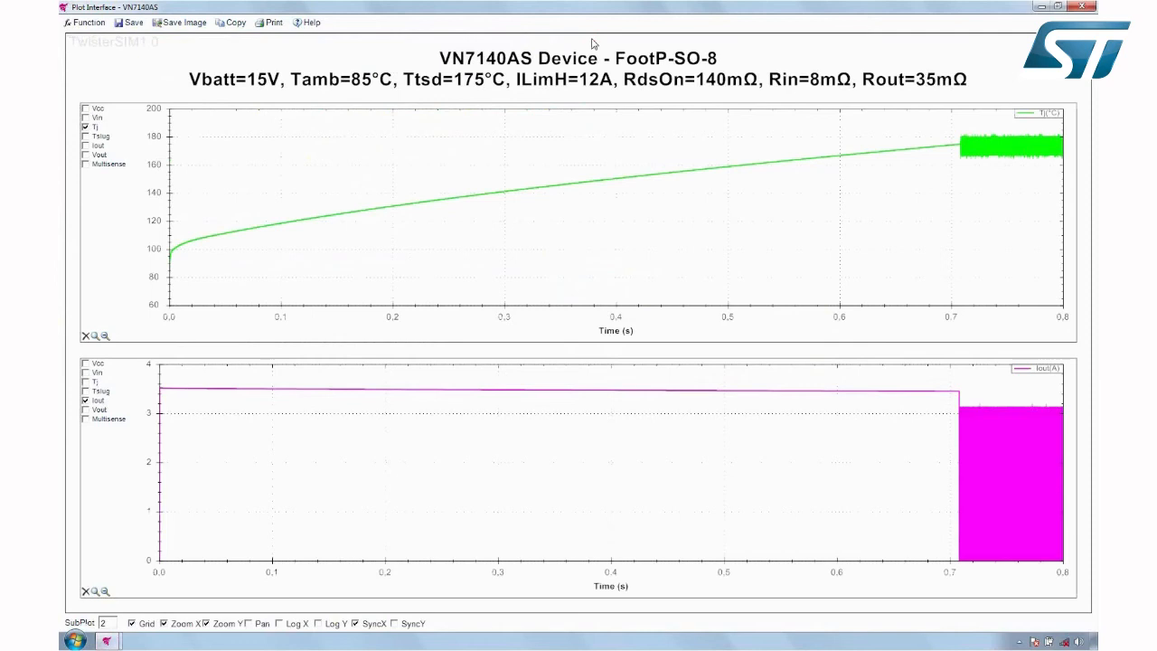
left_click(83, 22)
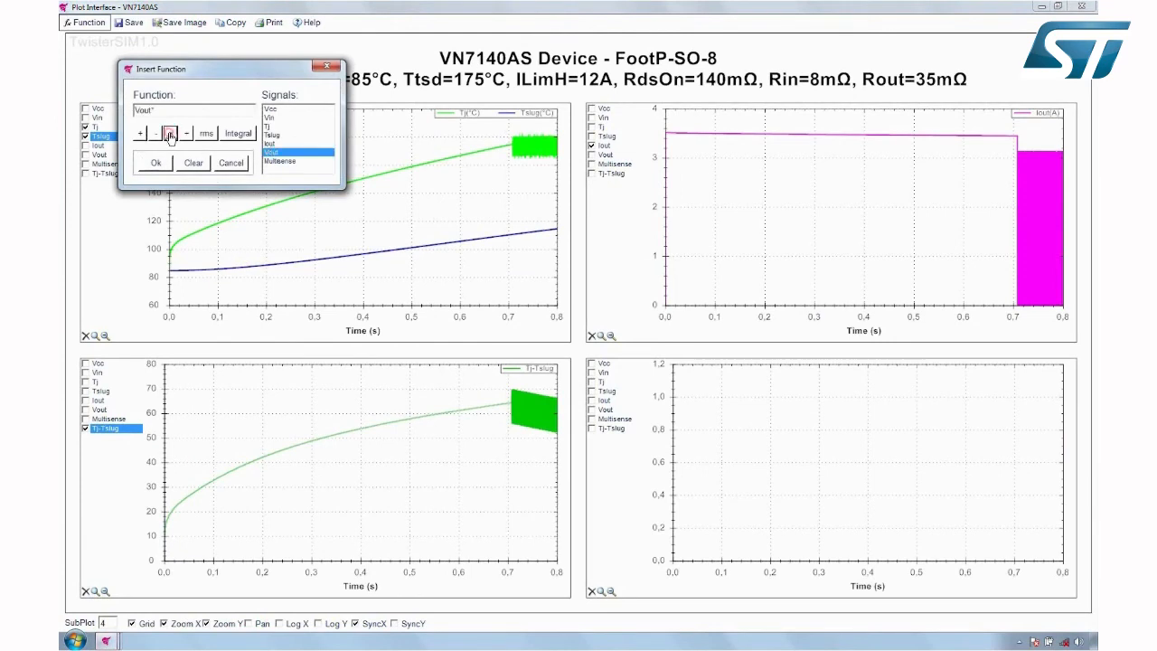
left_click(153, 162)
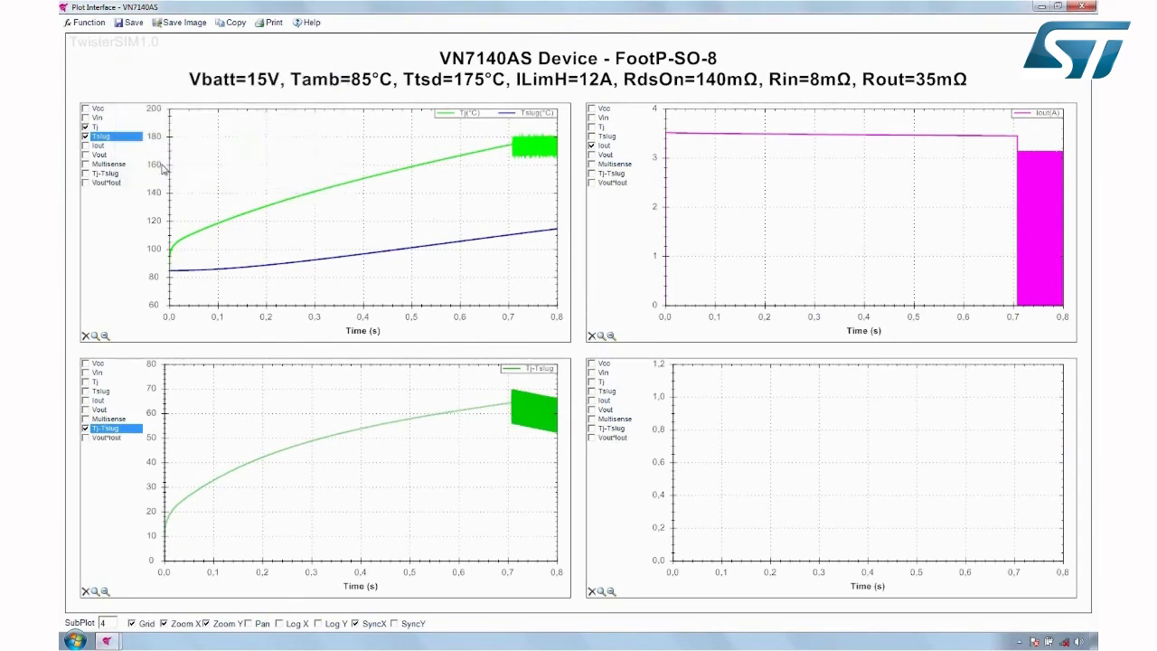
left_click(599, 437)
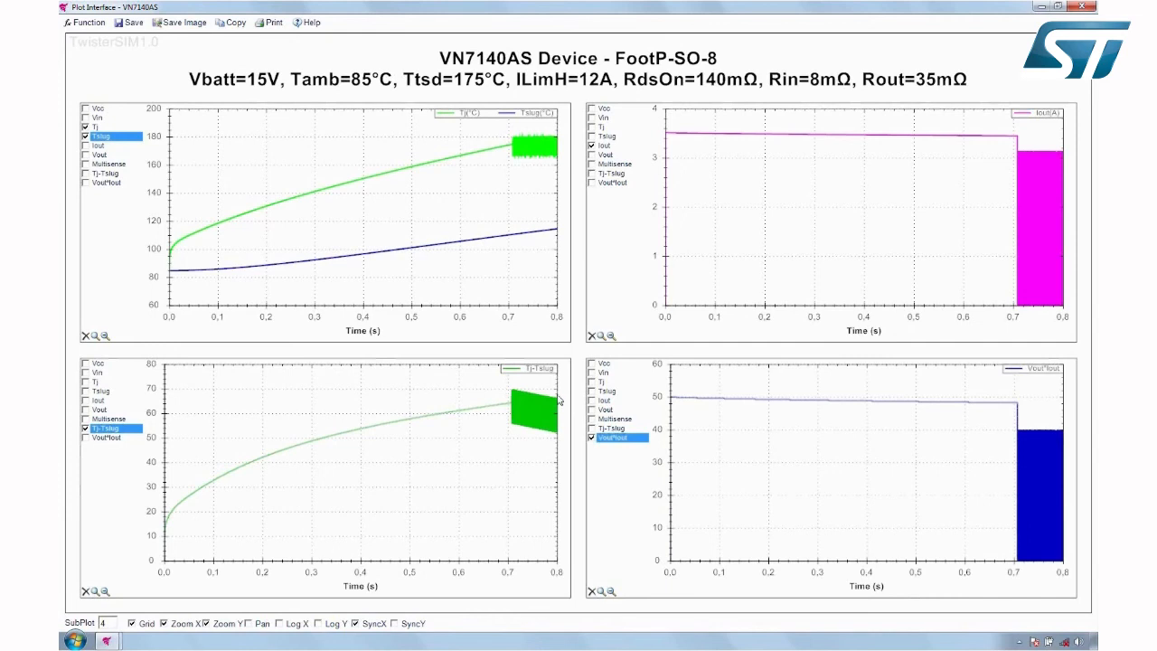